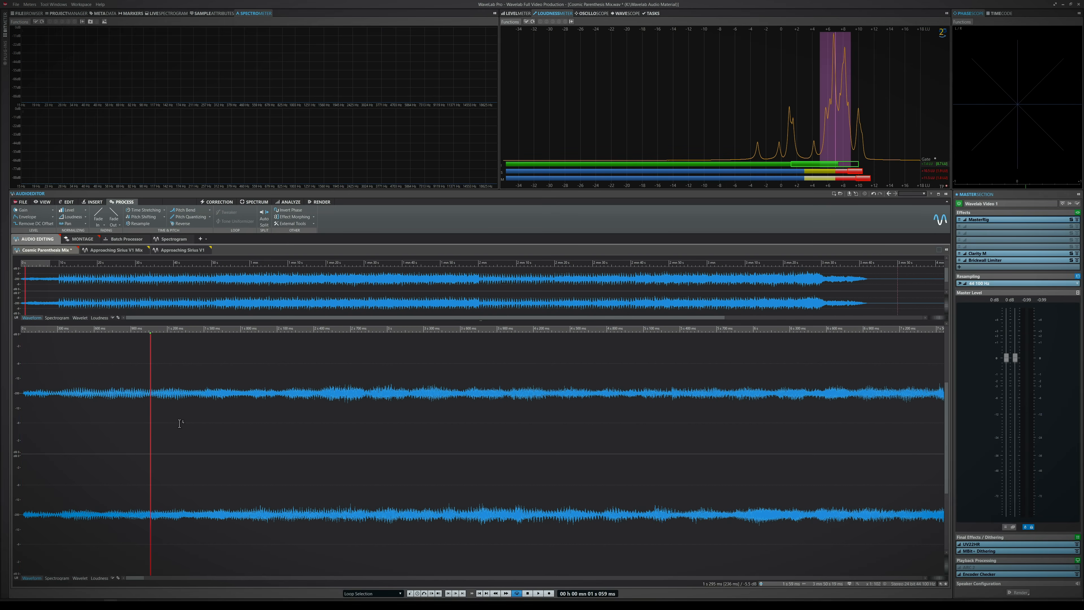
# Step: With the opening stretch selected, show the Fade In curve-shape choices on the Process ribbon
pyautogui.click(98, 219)
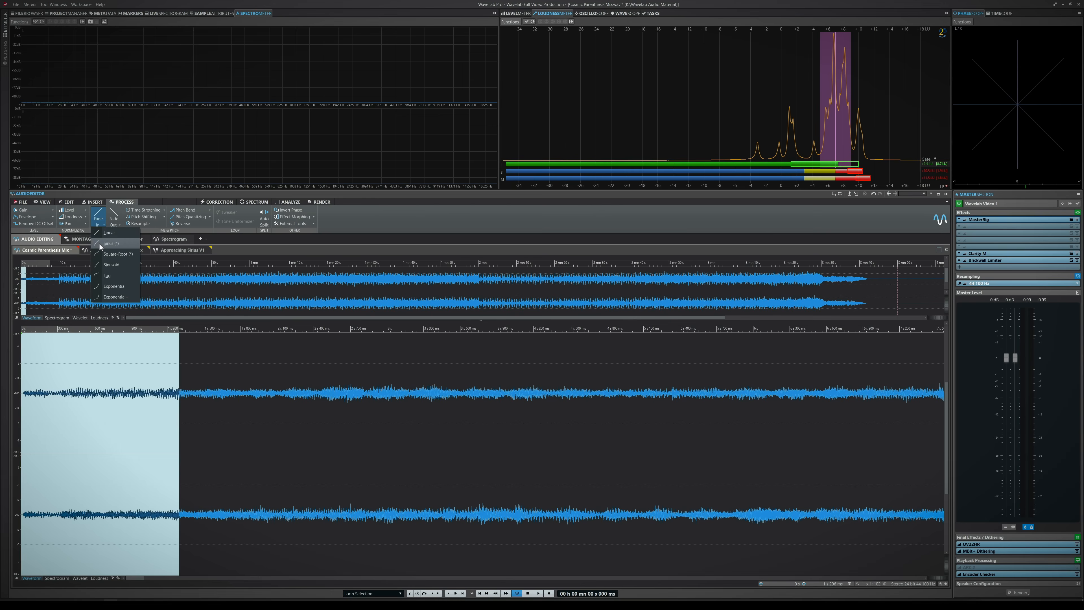